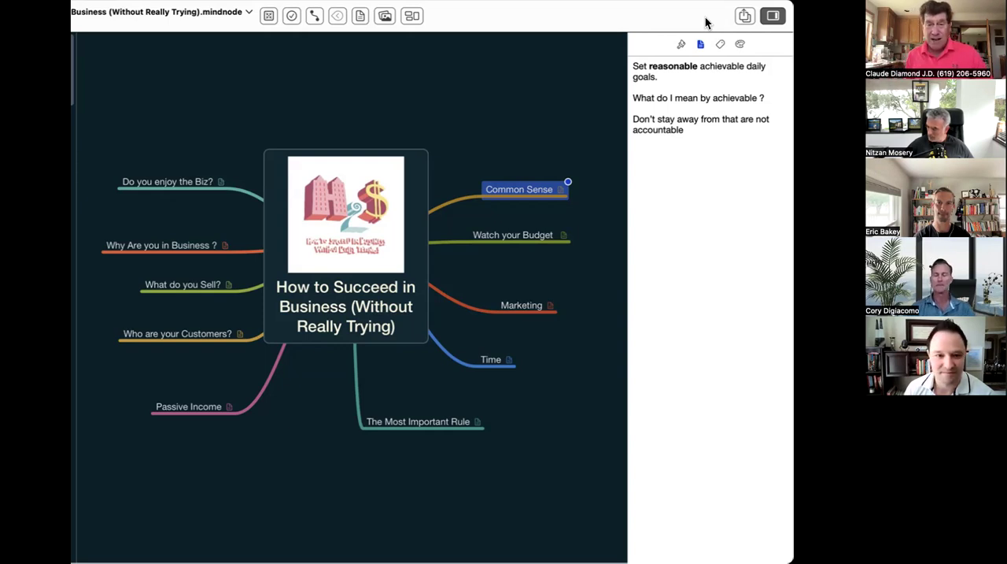
pyautogui.moveTo(701, 44)
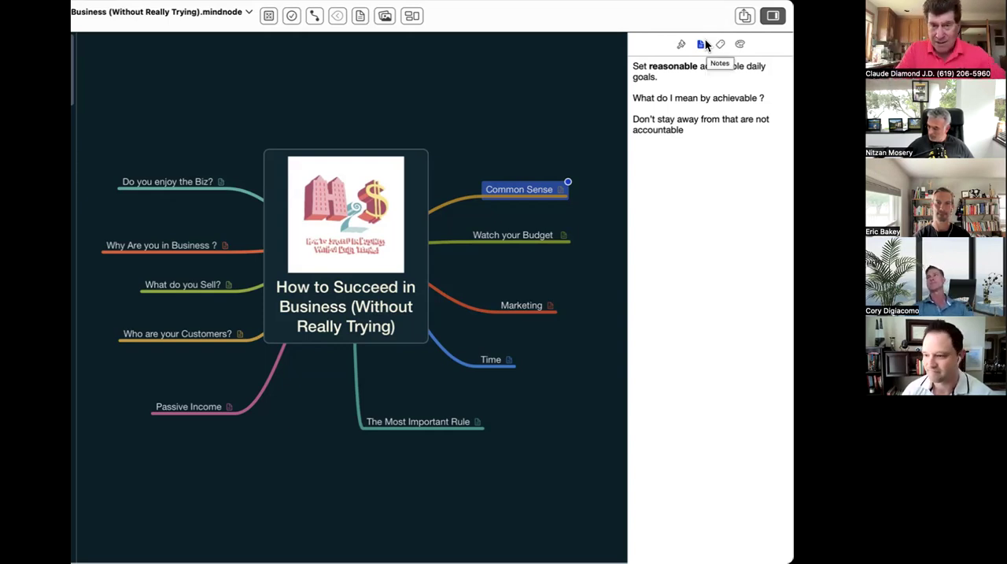
pyautogui.moveTo(541, 240)
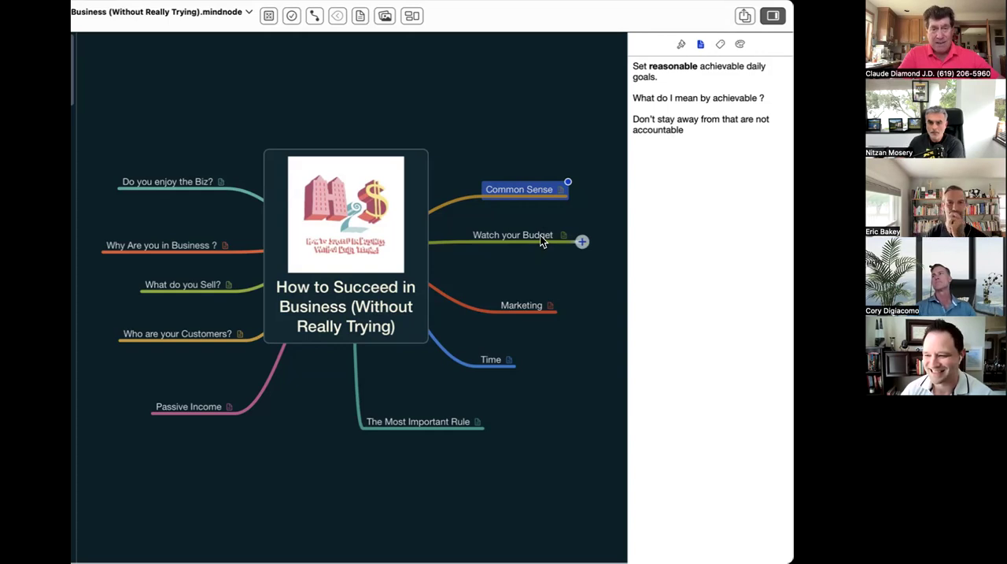
# Select the Watch your Budget node to display its notes on staying out of the red
pyautogui.click(513, 234)
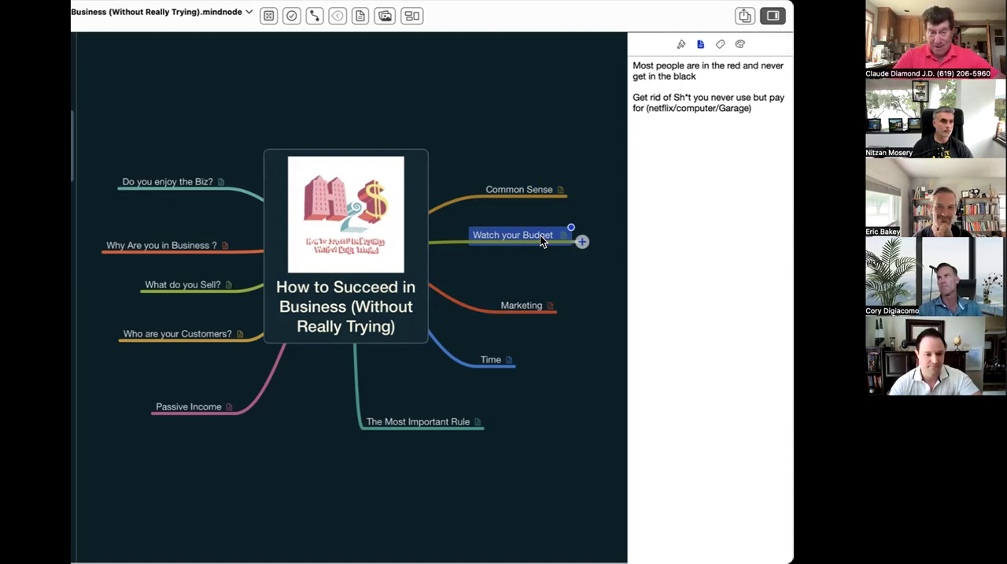
pyautogui.click(522, 306)
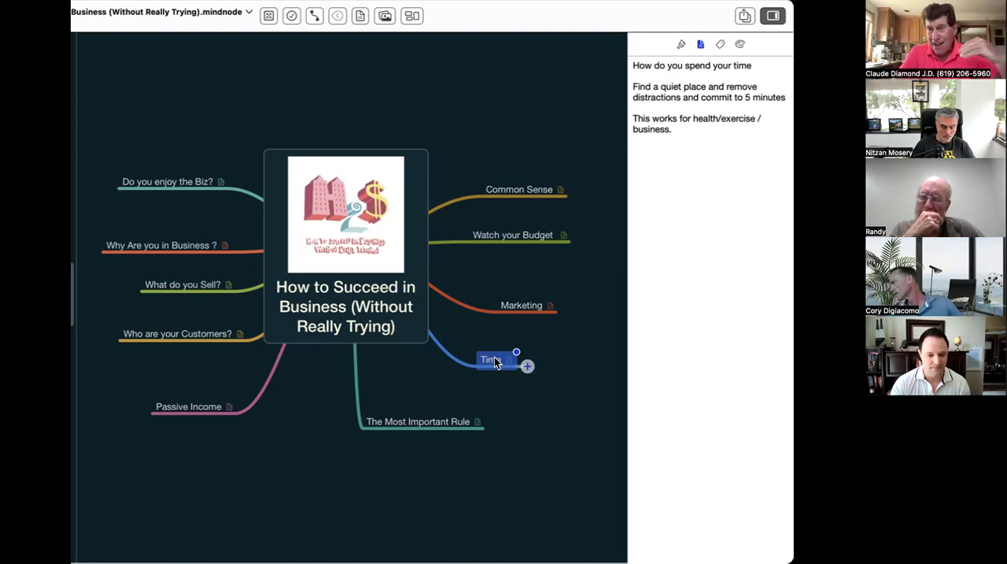
pyautogui.moveTo(409, 430)
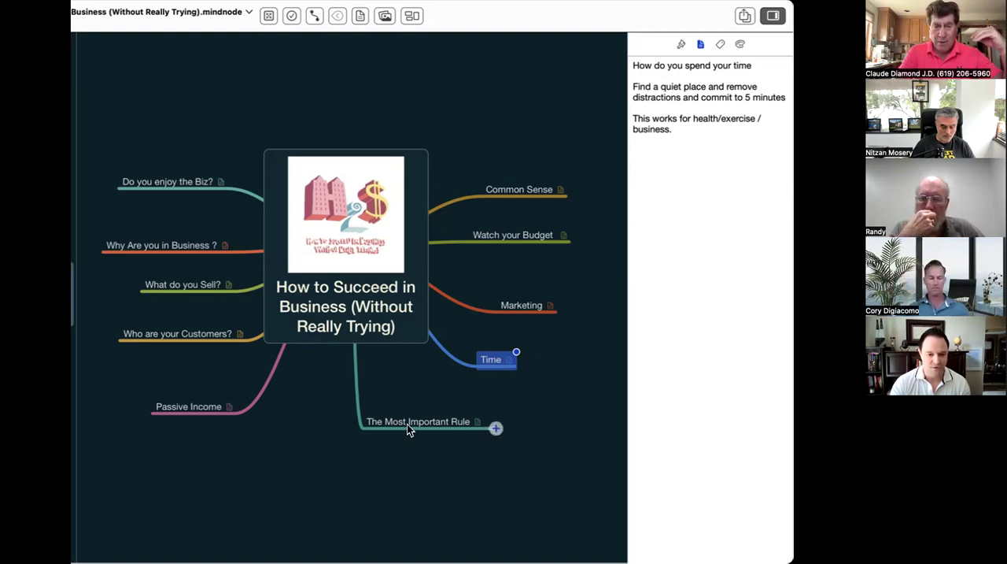
# Select The Most Important Rule node to display its daily rule-of-five notes
pyautogui.click(418, 421)
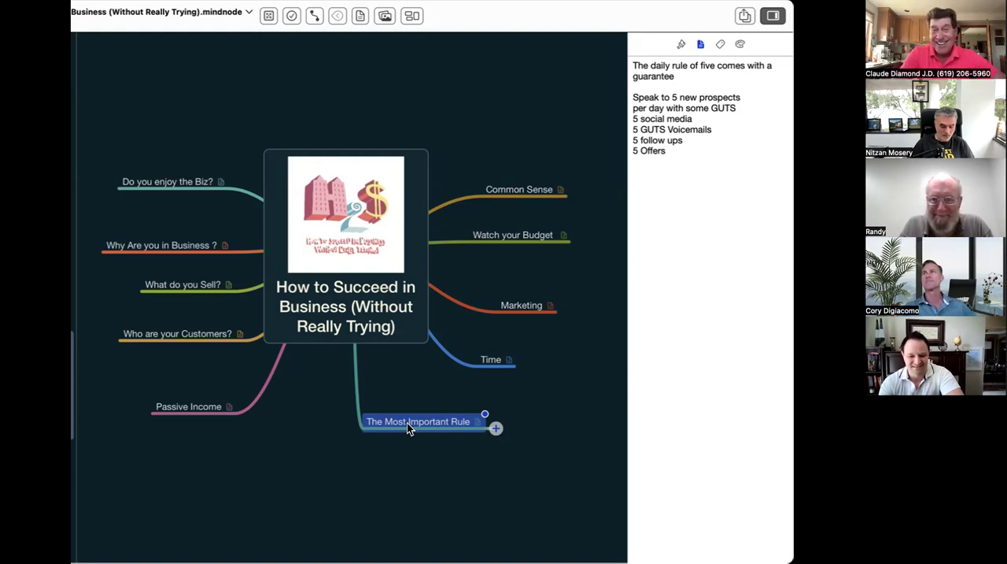
pyautogui.moveTo(646, 328)
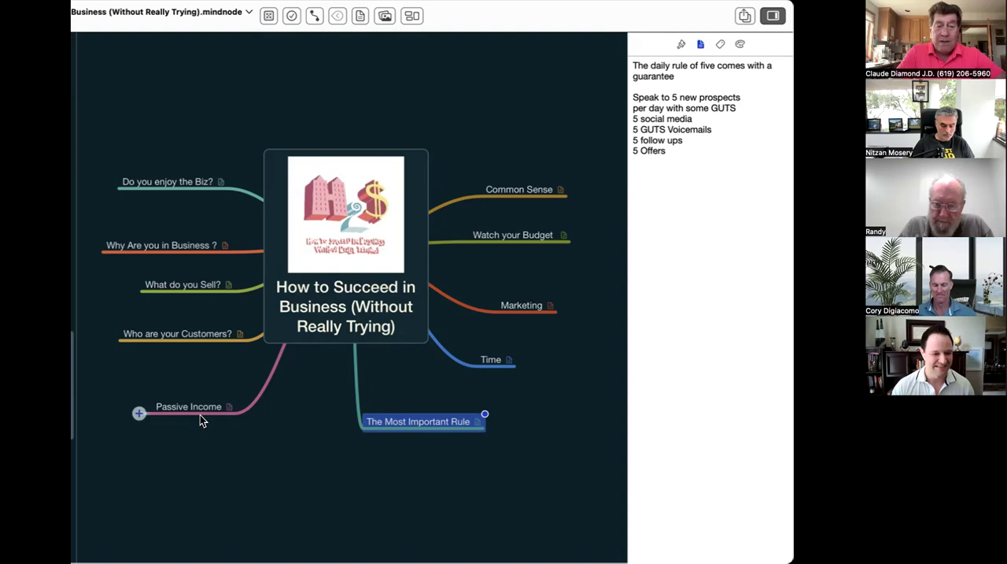
# Select the Passive Income node to display its notes on needing passive income
pyautogui.click(188, 406)
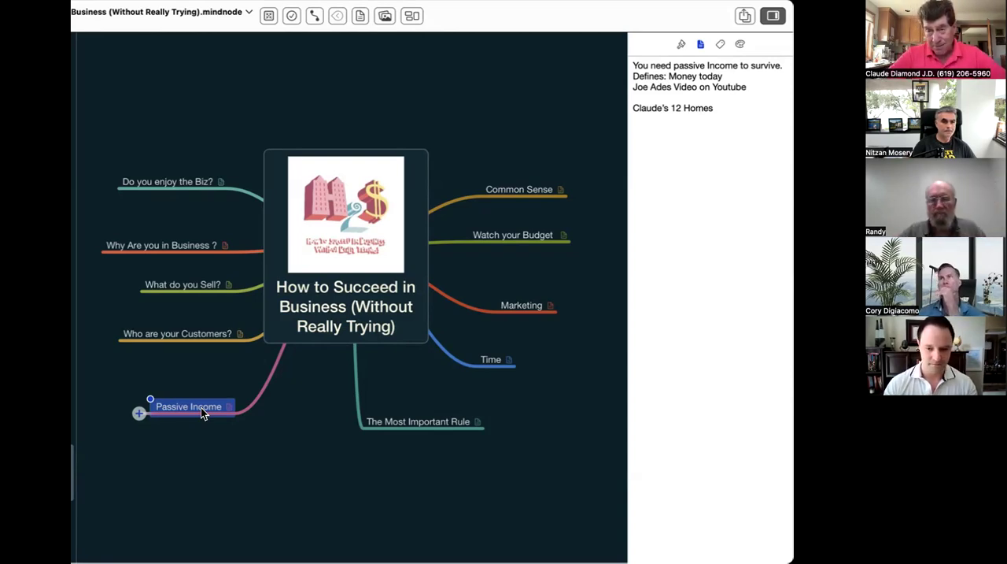
pyautogui.moveTo(224, 425)
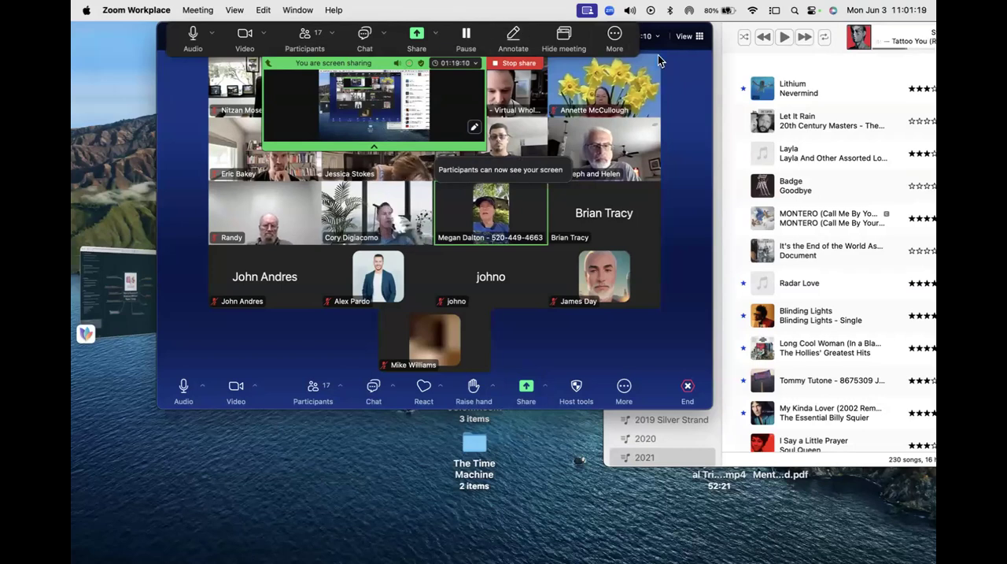
# Bring the Music app's 2021 playlist forward beside the Zoom participant gallery while sharing
pyautogui.click(614, 35)
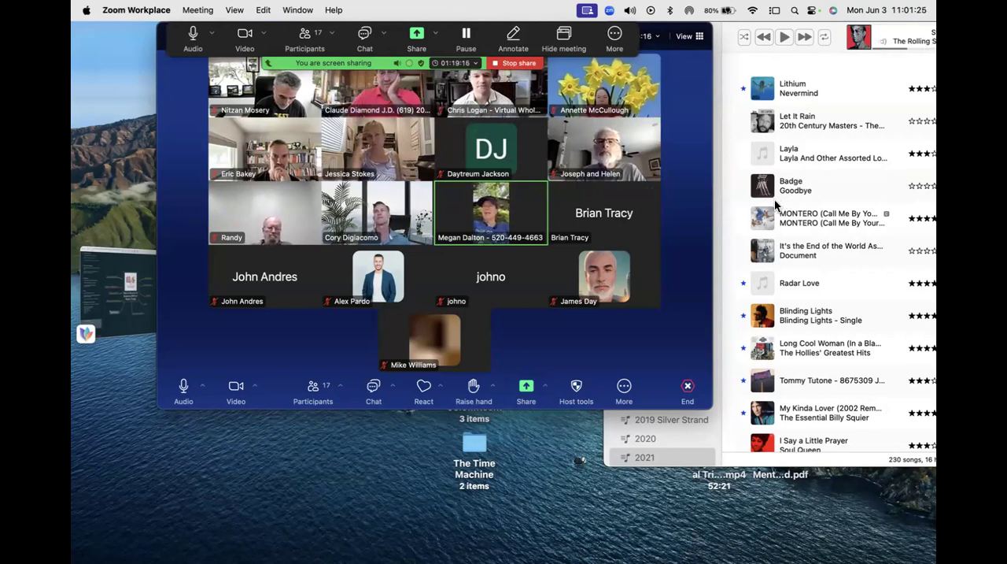
pyautogui.moveTo(664, 227)
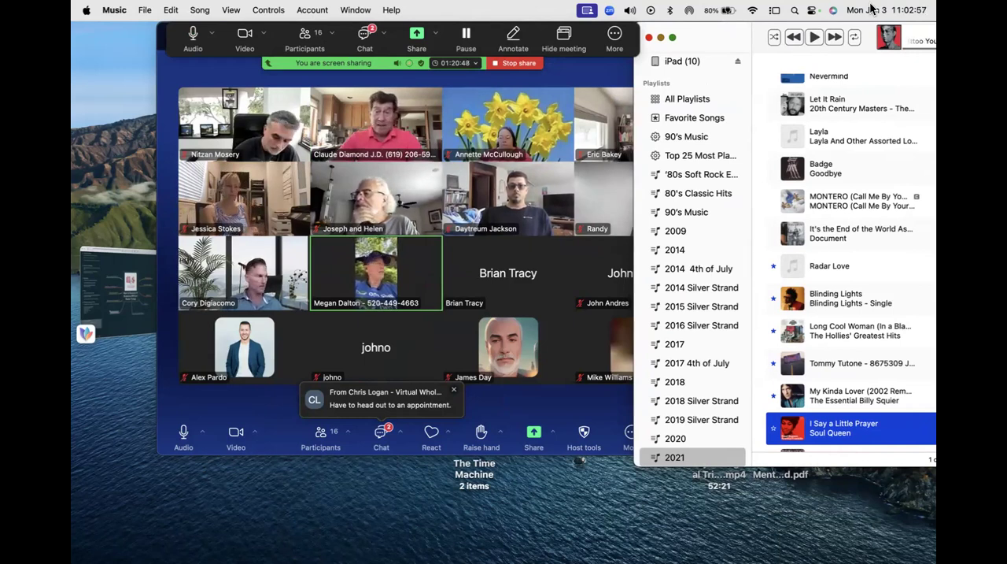
pyautogui.click(453, 390)
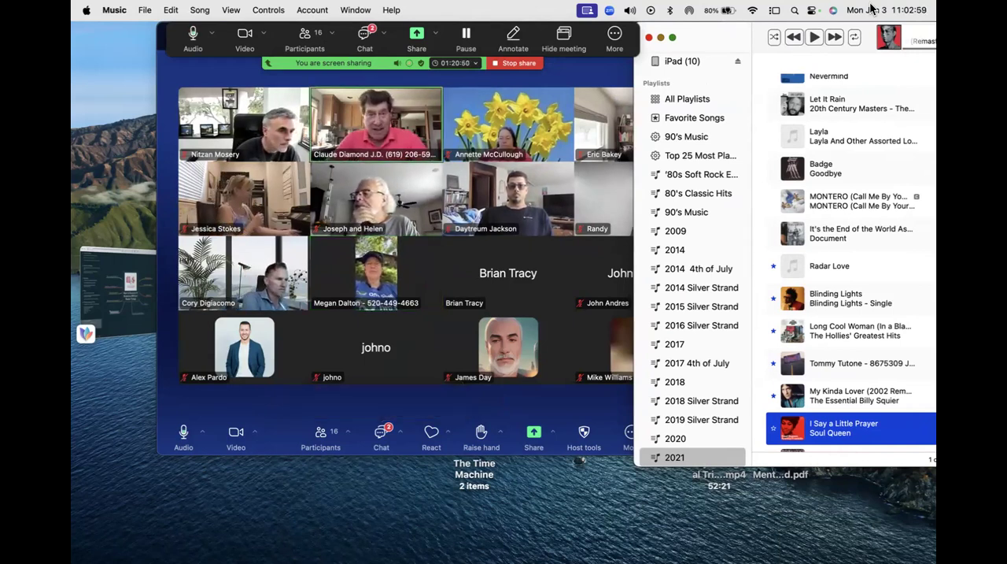